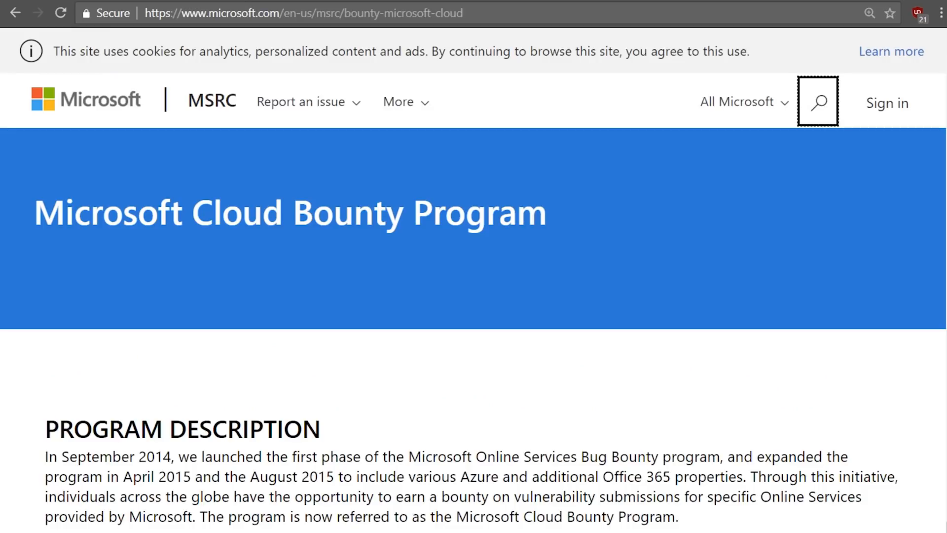
- Scroll the bounty pages and open the tweet's pastebin.com list of XSS vectors
scroll("down", 3)
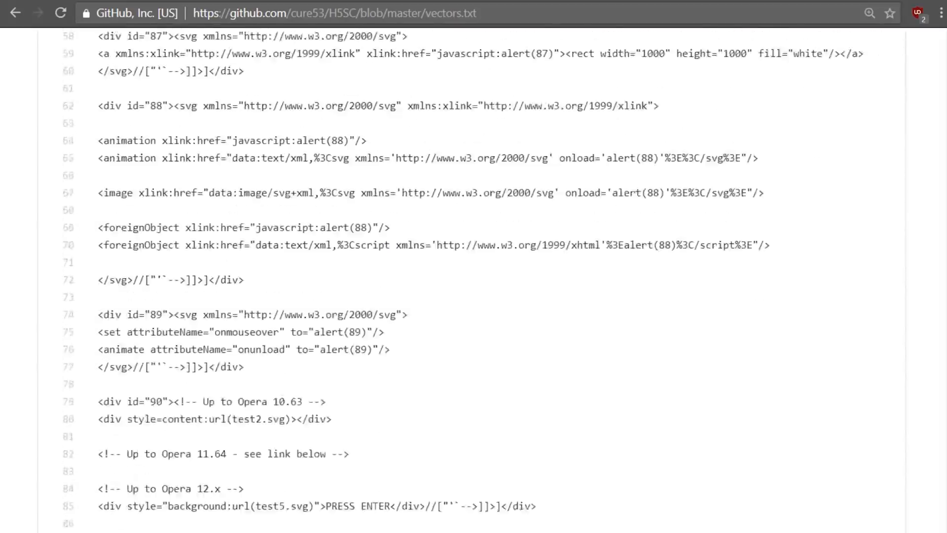
scroll("down", 3)
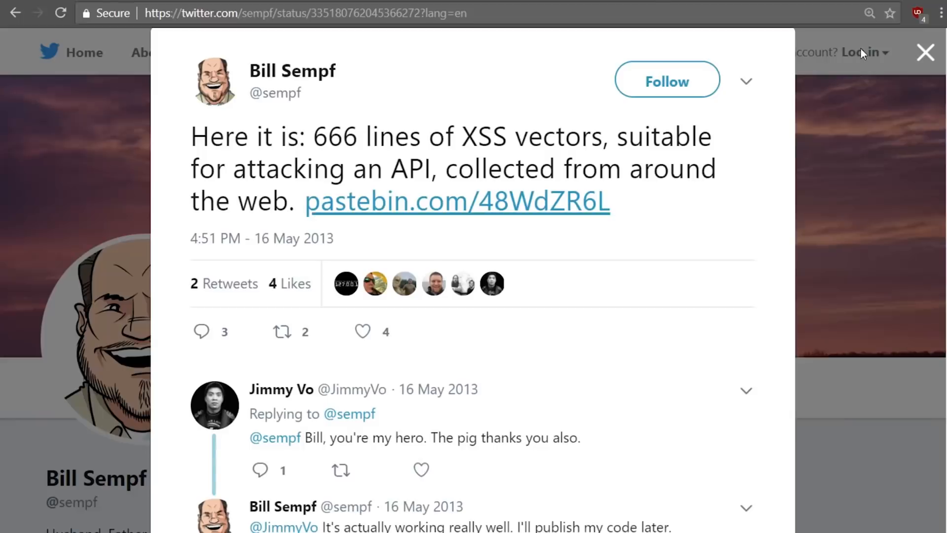
left_click(457, 201)
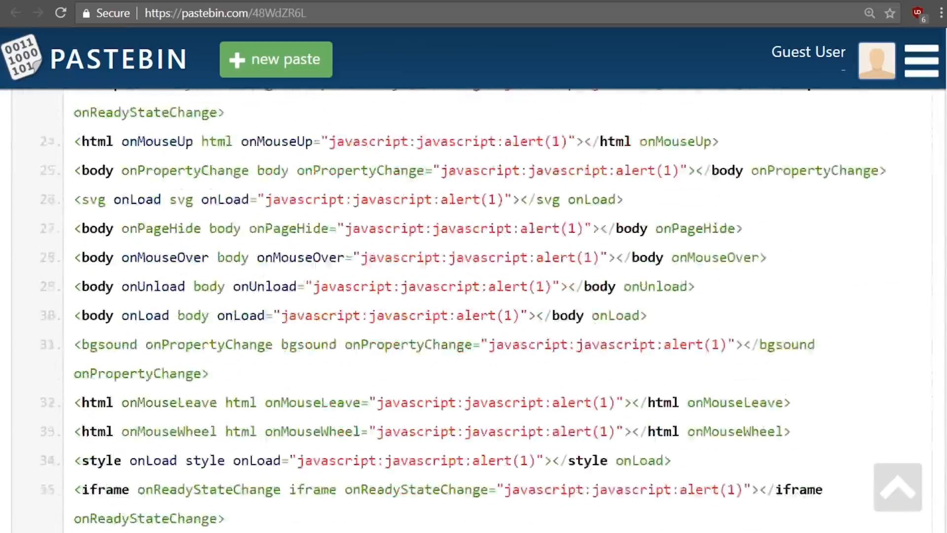
scroll("down", 3)
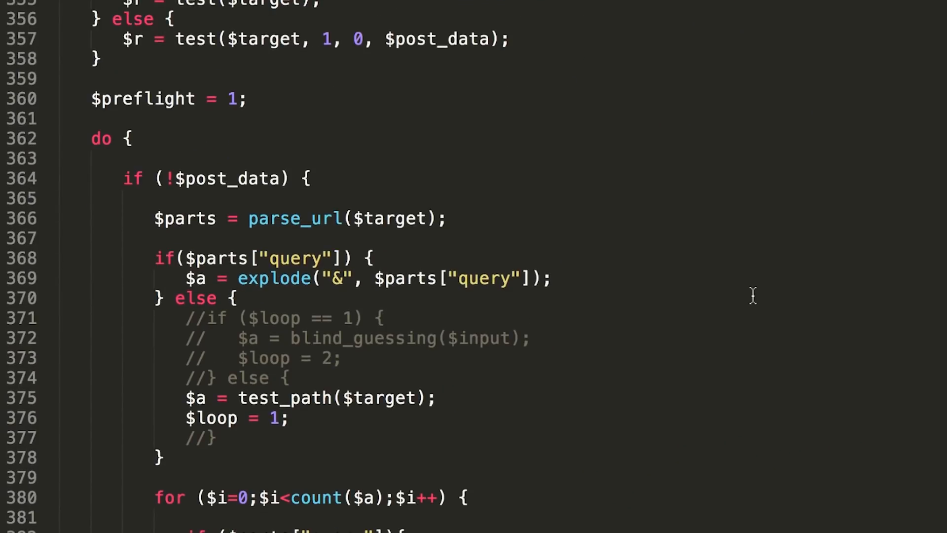
scroll("down", 3)
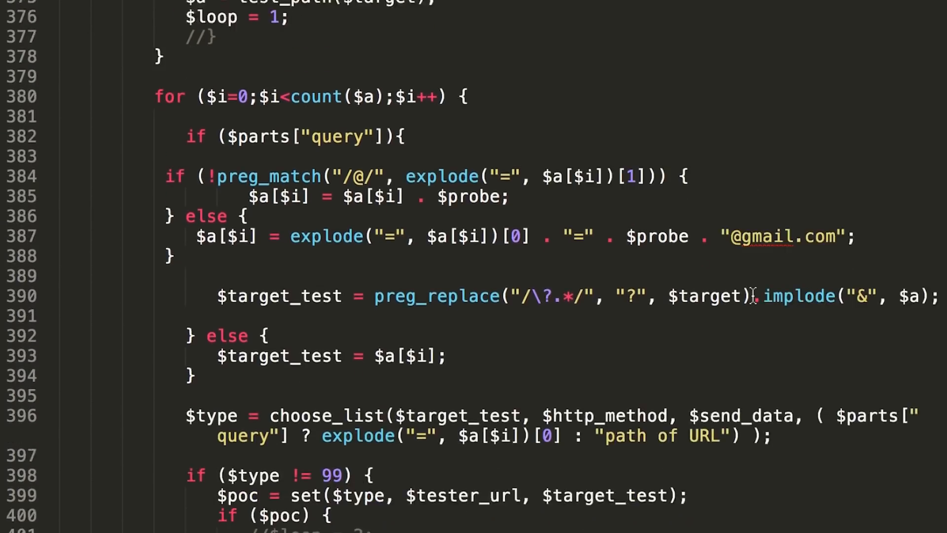
scroll("down", 3)
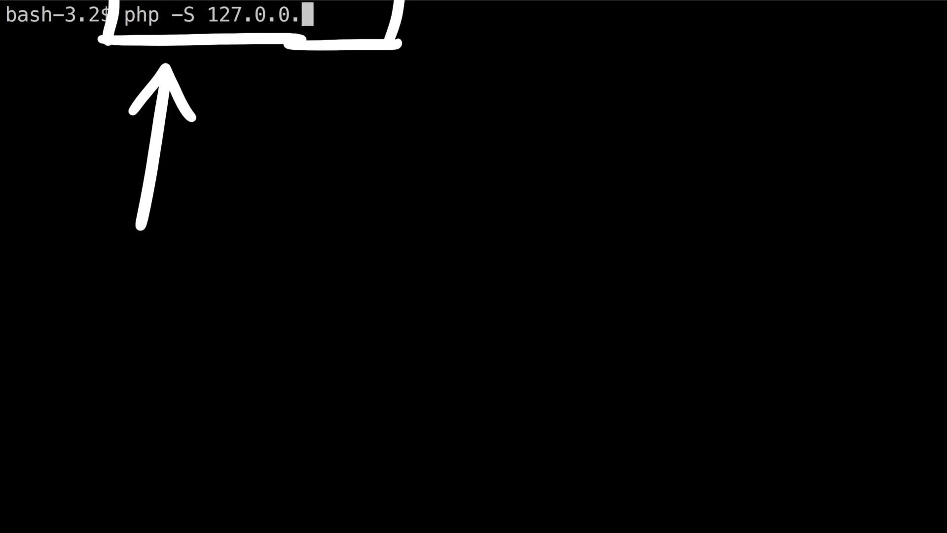
- Run php -S 127.0.0.1:1337 to launch the local PHP server
type("1:1337")
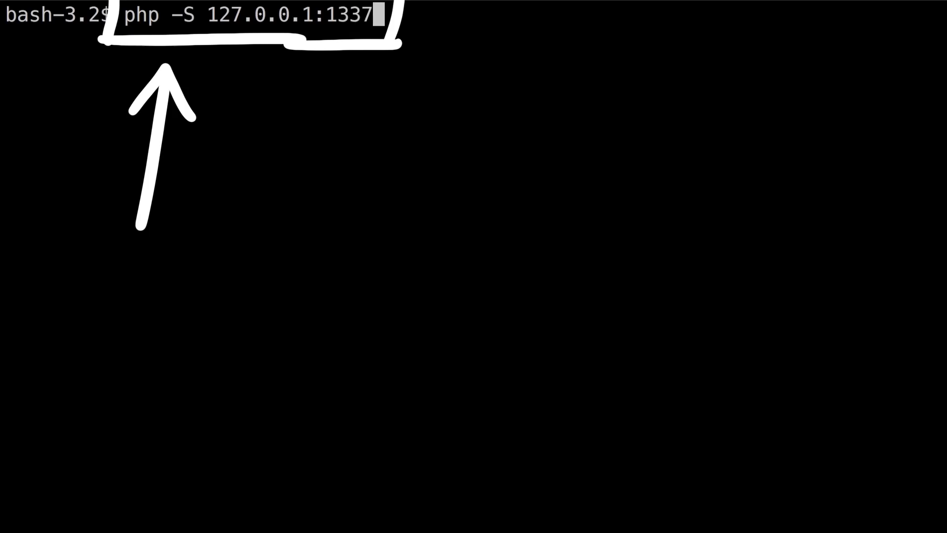
key("Return")
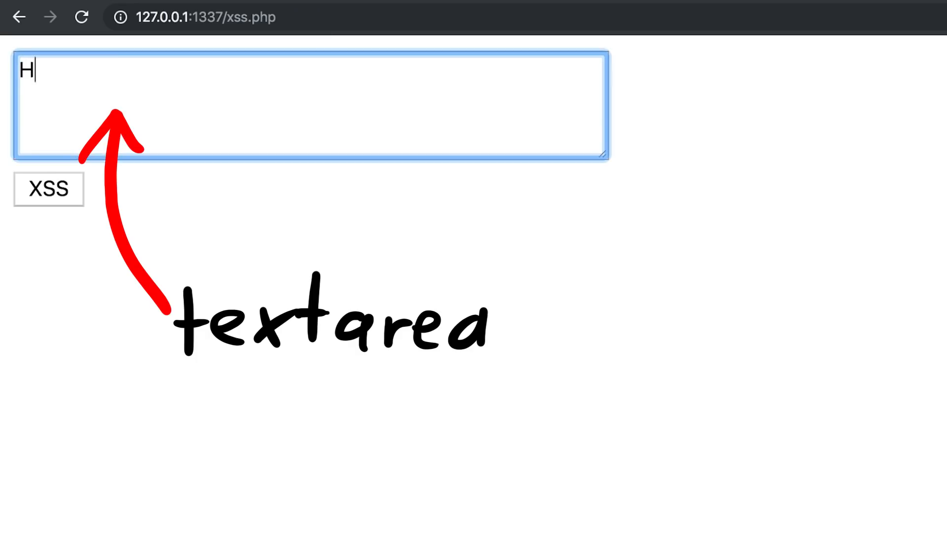
- Submit 'Hello World', inspect the reflected text, then submit '<b>Hello</b> World'
left_click(48, 189)
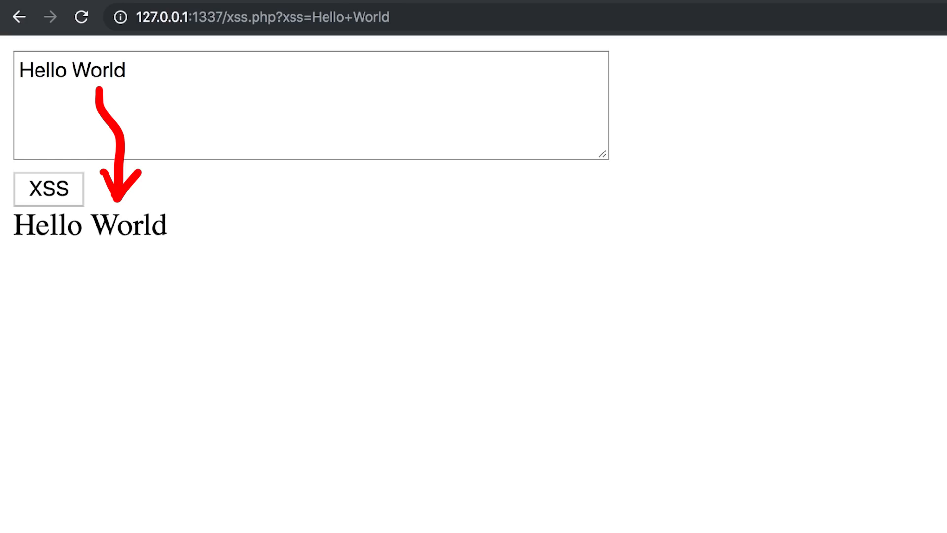
right_click(140, 226)
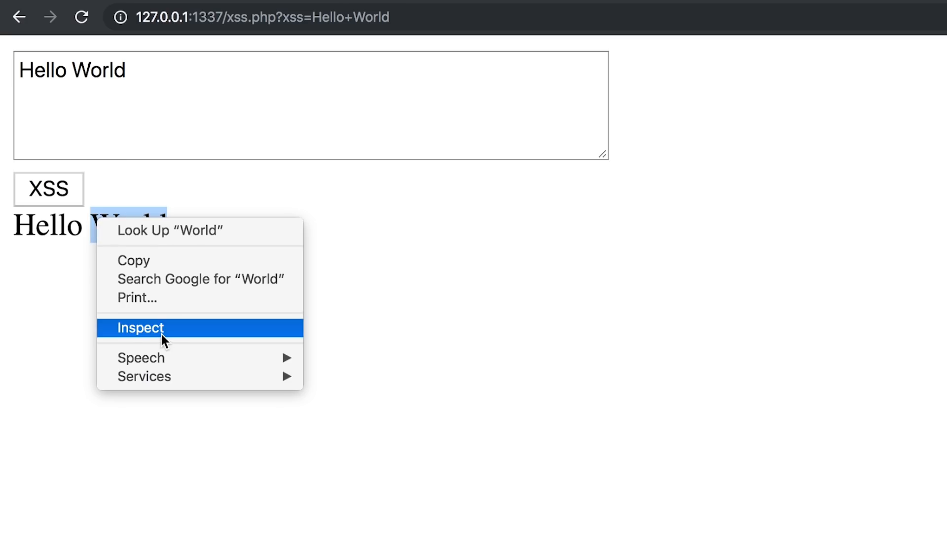
left_click(140, 328)
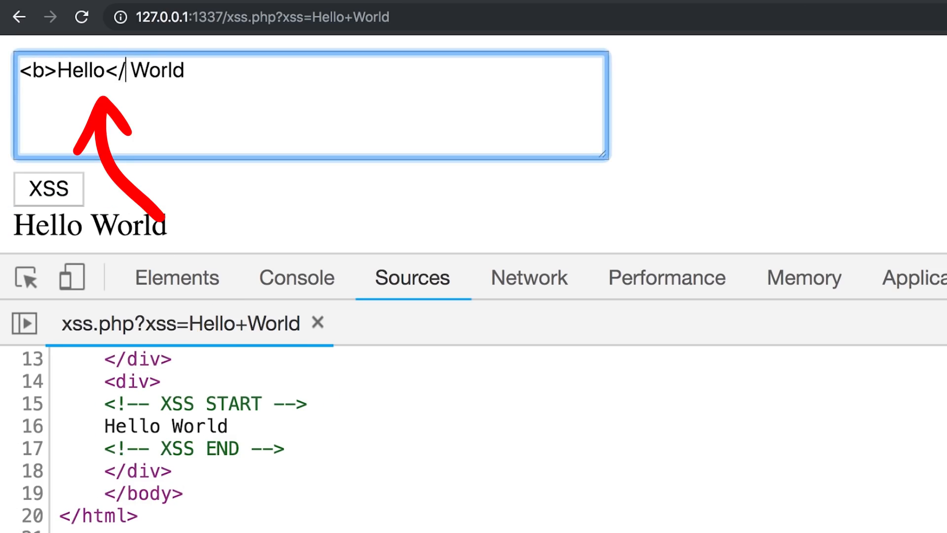
left_click(49, 189)
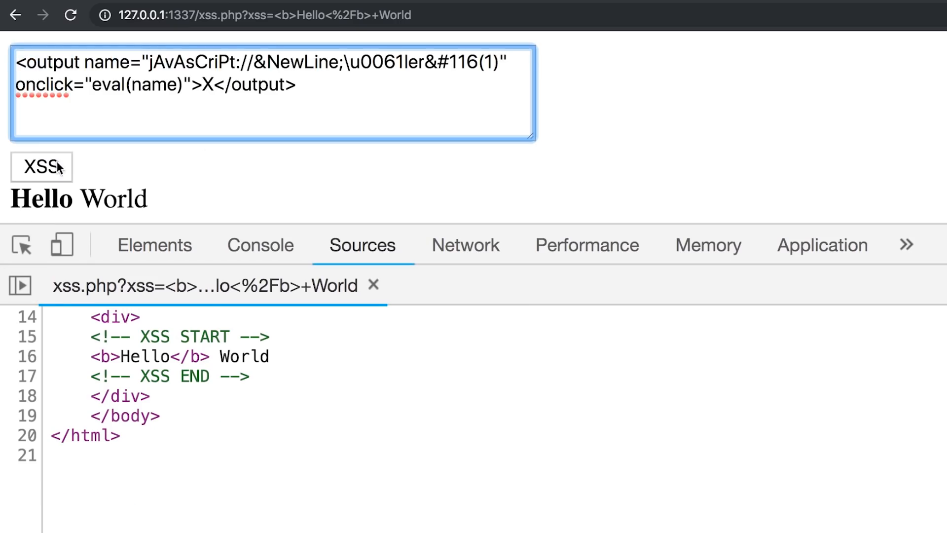
- Submit the output onclick=eval(name) payload, click the X, and dismiss alert(1)
left_click(41, 167)
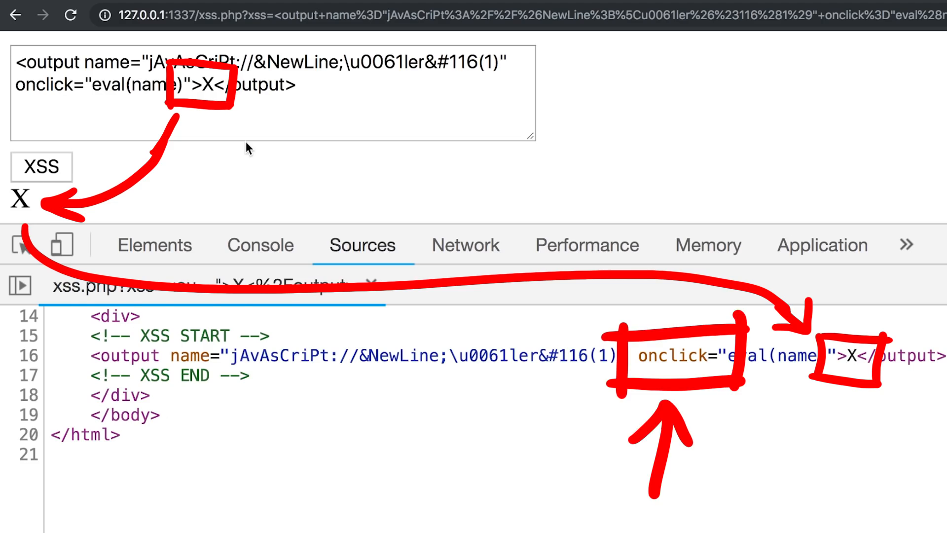
left_click(20, 199)
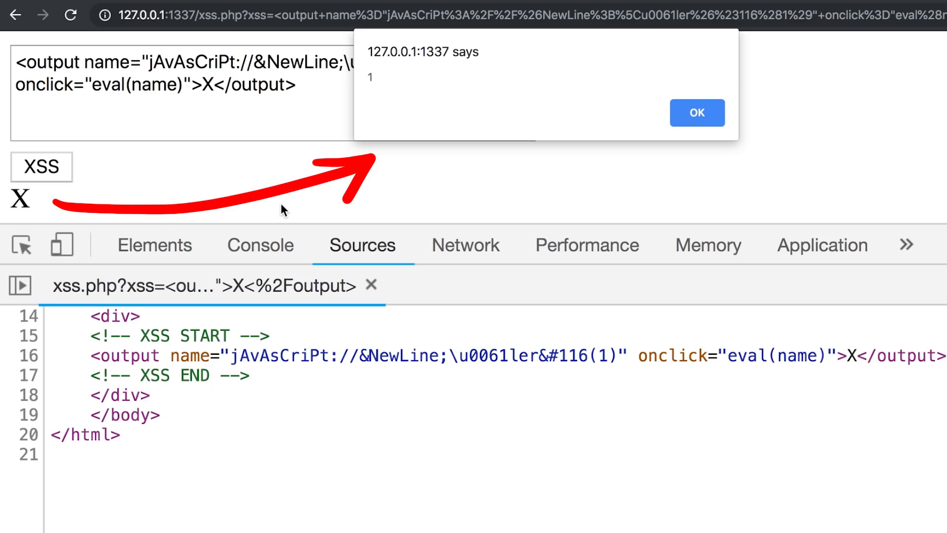
left_click(697, 112)
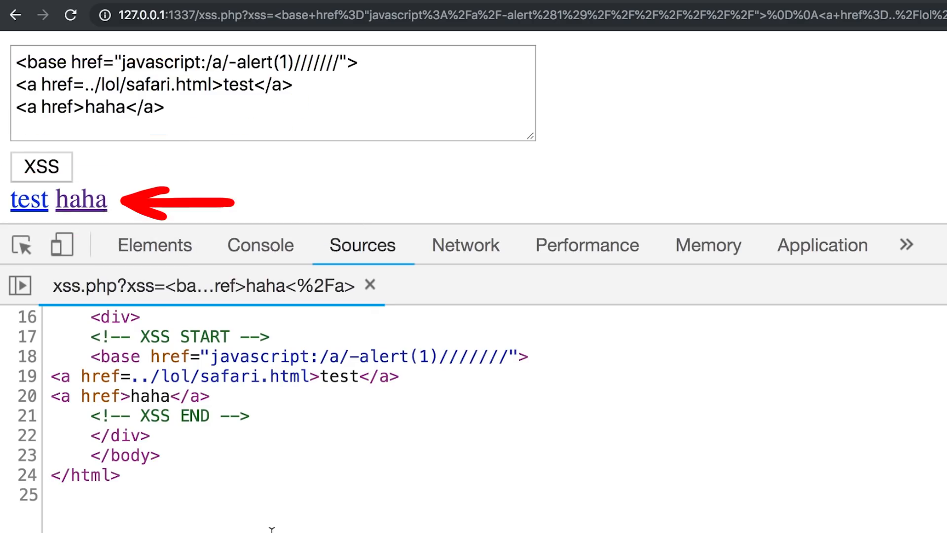
- Follow the injected test link, reaching a Not Found page for /lol/safari.html
left_click(29, 199)
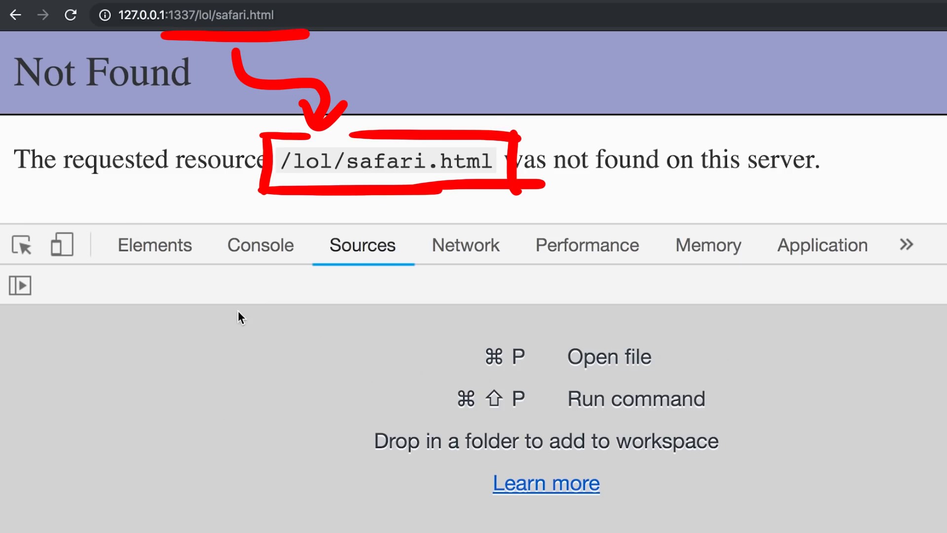
mouse_move(254, 476)
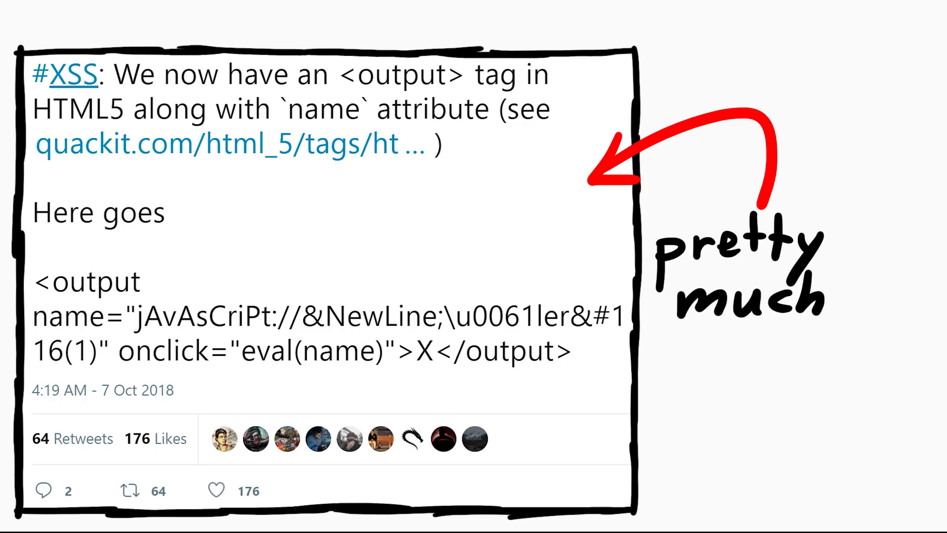
type("useless garbage!")
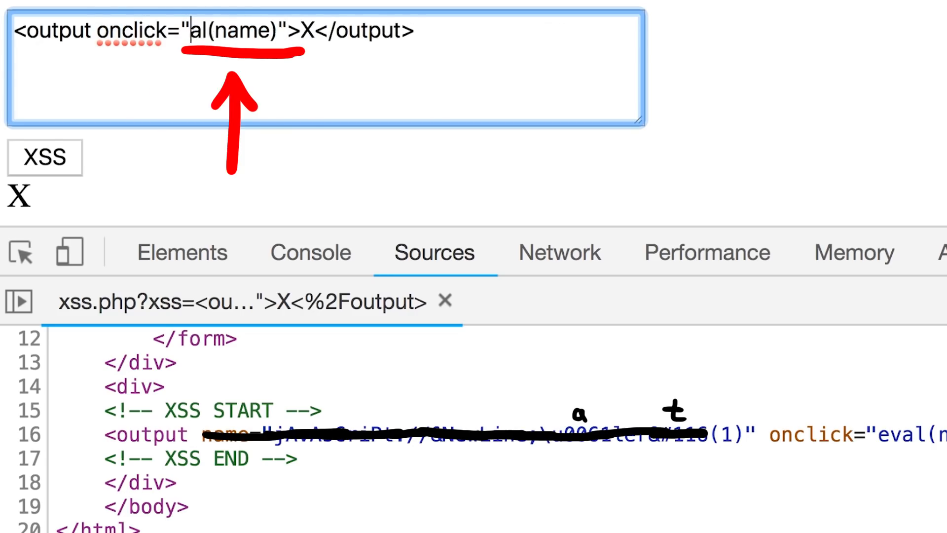
- Enter alert(1) as the output tag's onclick value in the XSS textarea
type("alert")
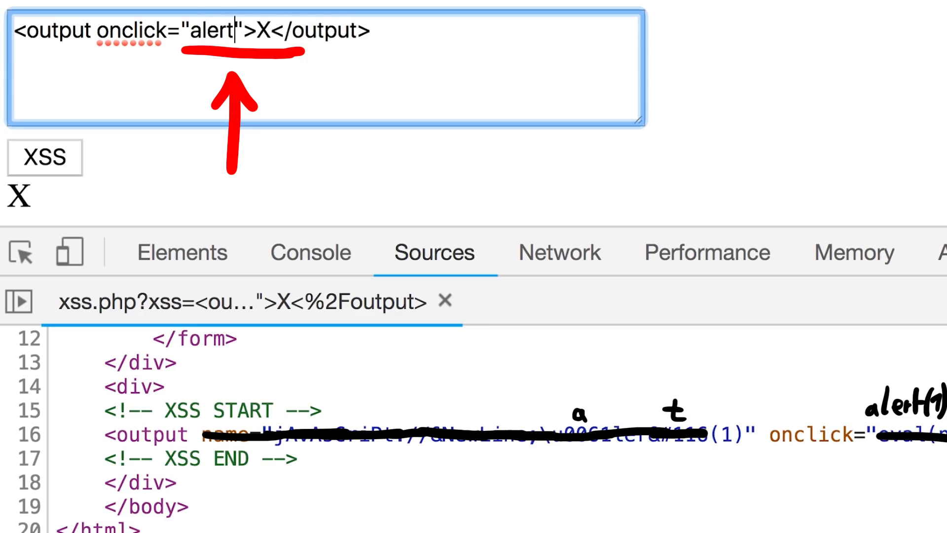
type("(1)")
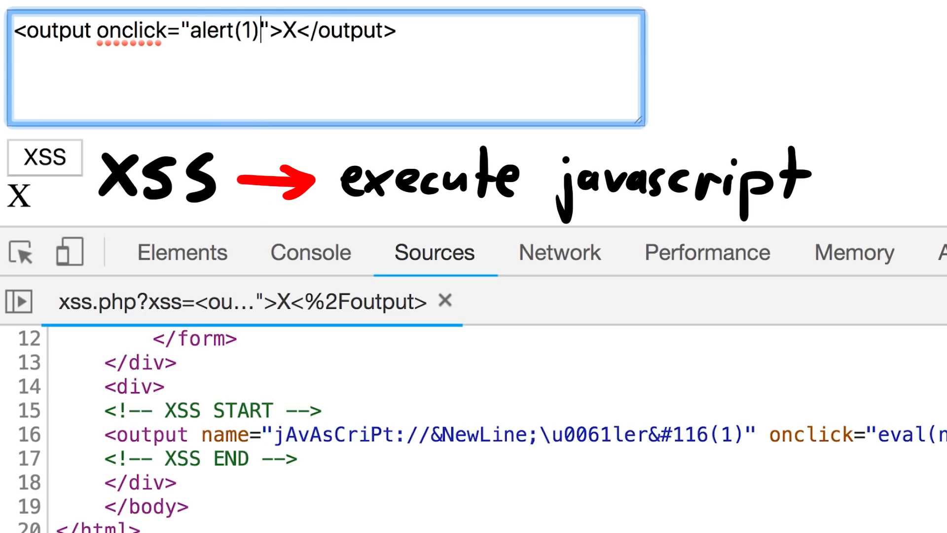
- Submit the onclick="alert(1)" payload and dismiss the resulting alert(1) dialog
left_click(20, 197)
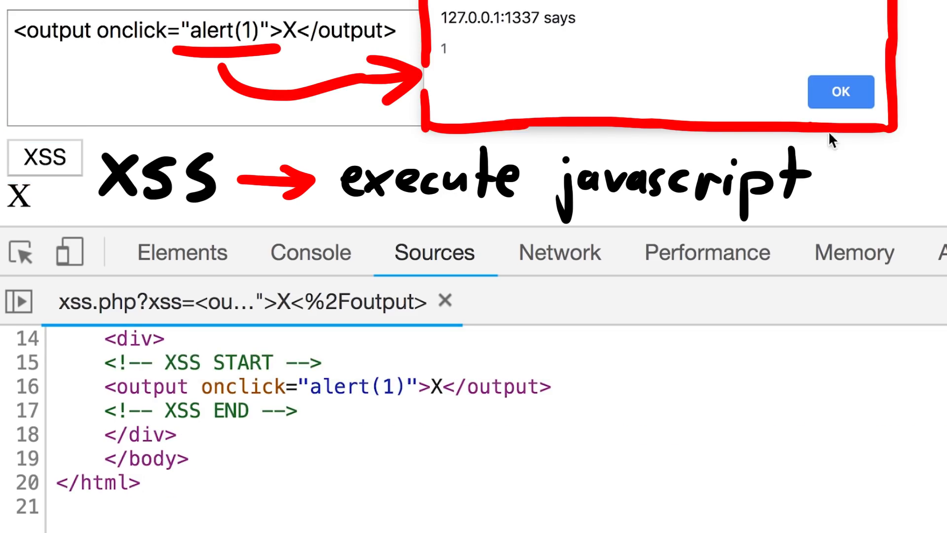
left_click(840, 92)
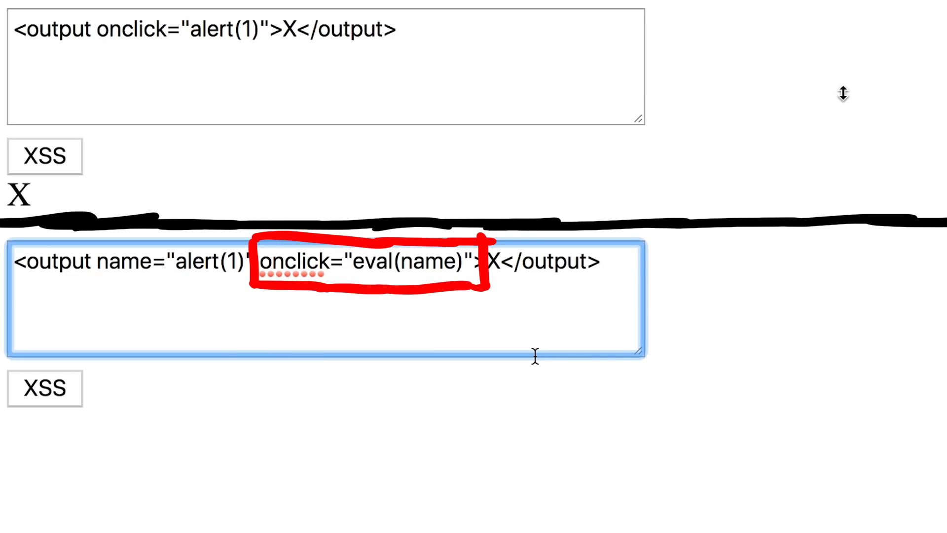
- Focus the second textarea for the name="alert(1)" eval(name) variant payload
left_click(601, 261)
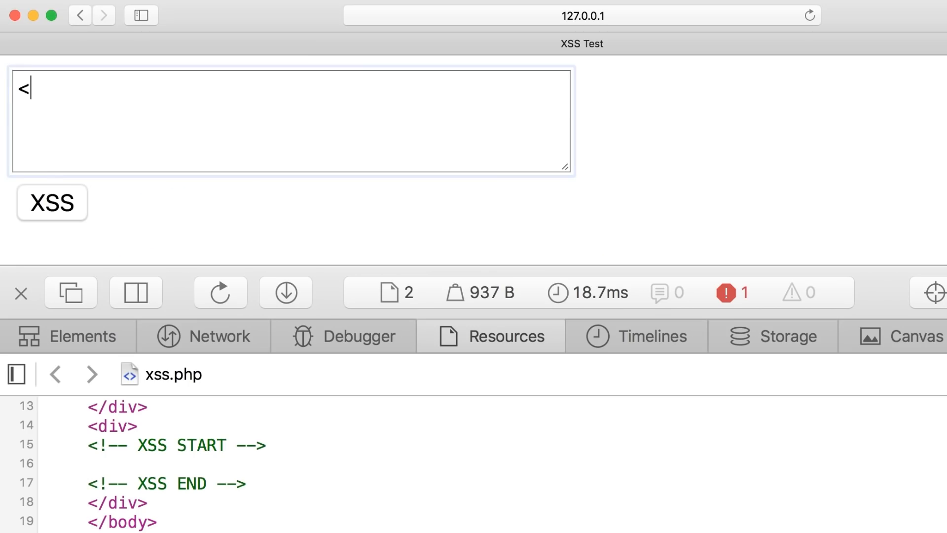
- Enter and submit the <a href="javascript:alert(1)">click</a> payload, then click the page
type("a href=\"javascript")
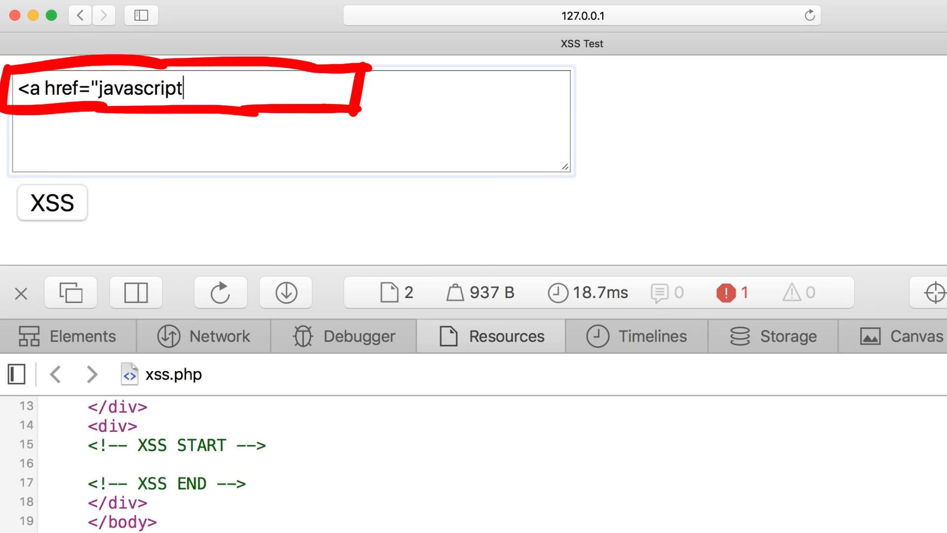
type(":alert(1)\">")
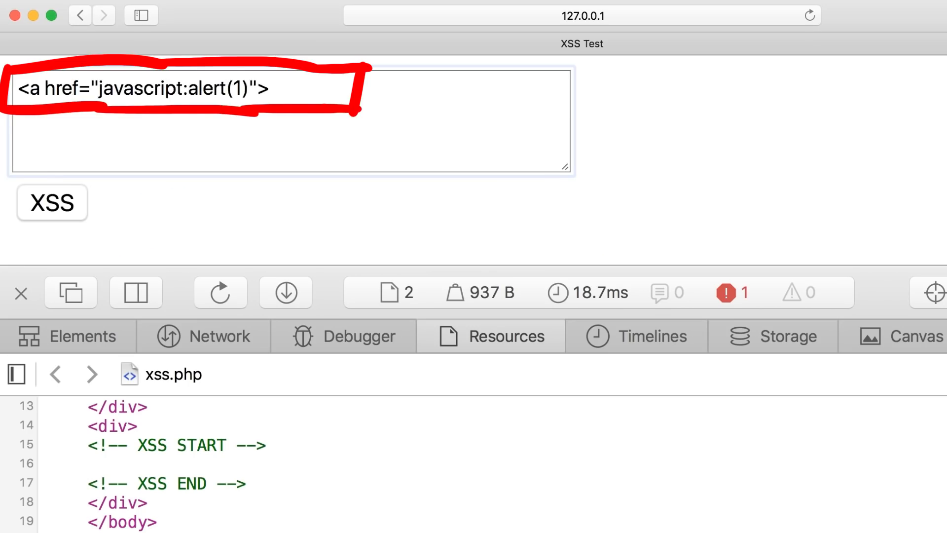
type("click</a>")
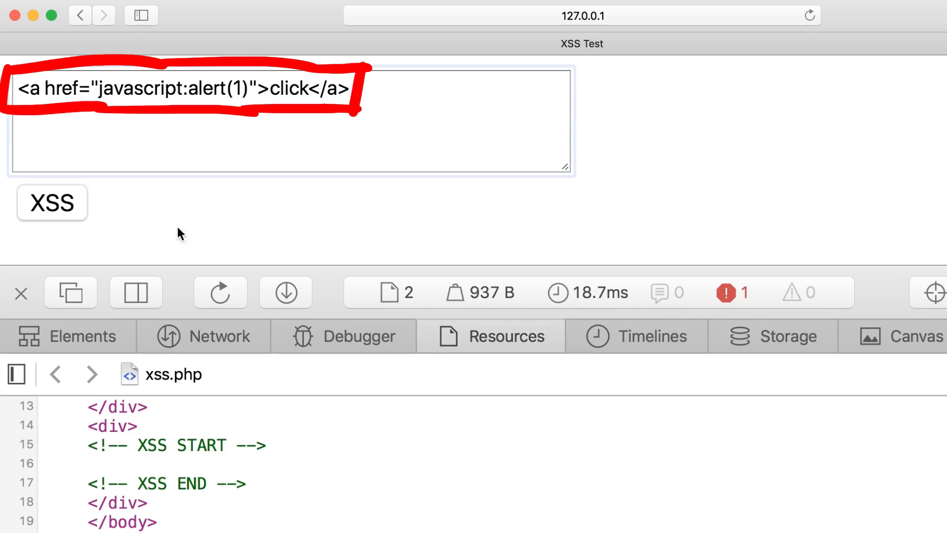
left_click(51, 202)
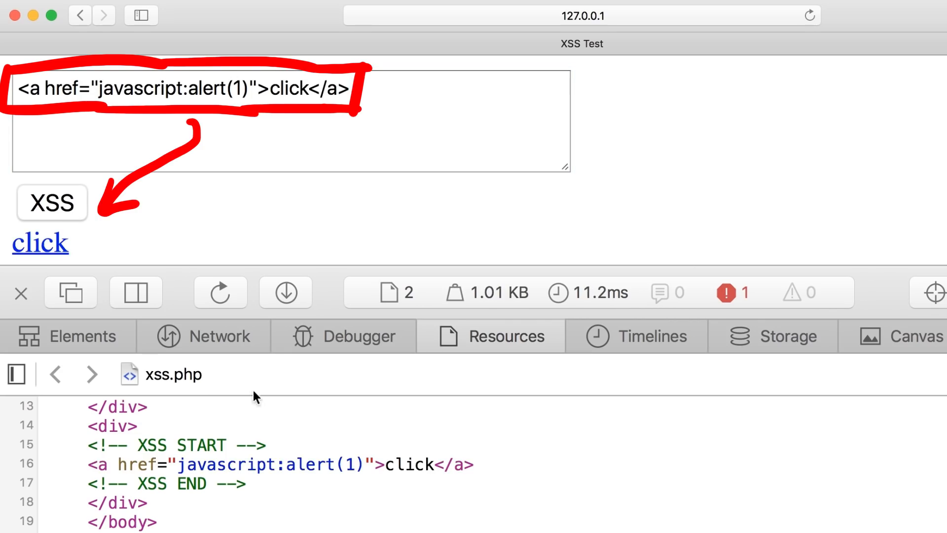
left_click(40, 243)
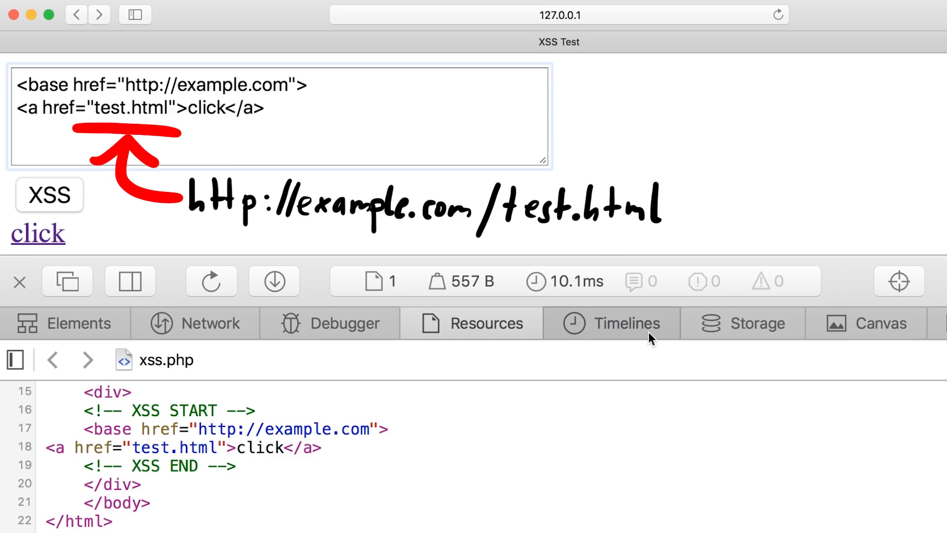
mouse_move(794, 349)
type("document.body.children[1].children[1")
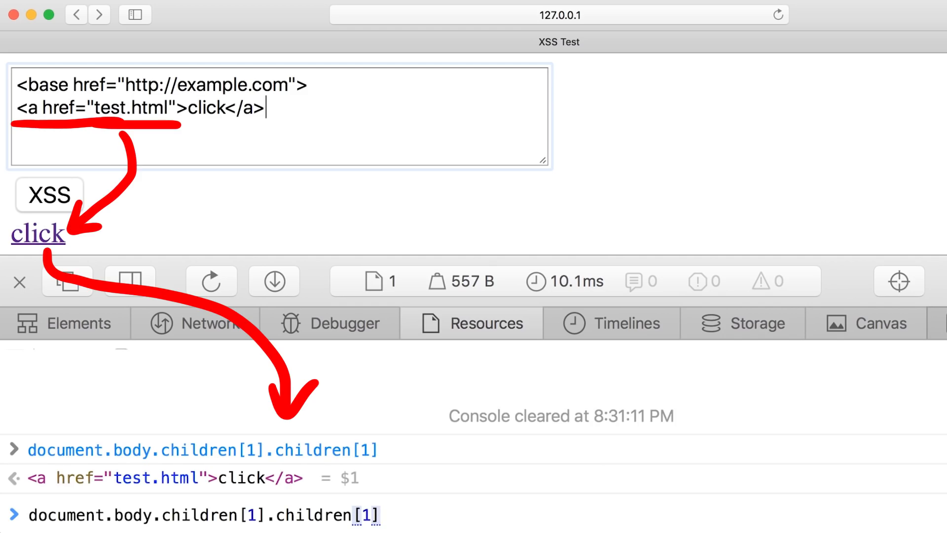
type(".href")
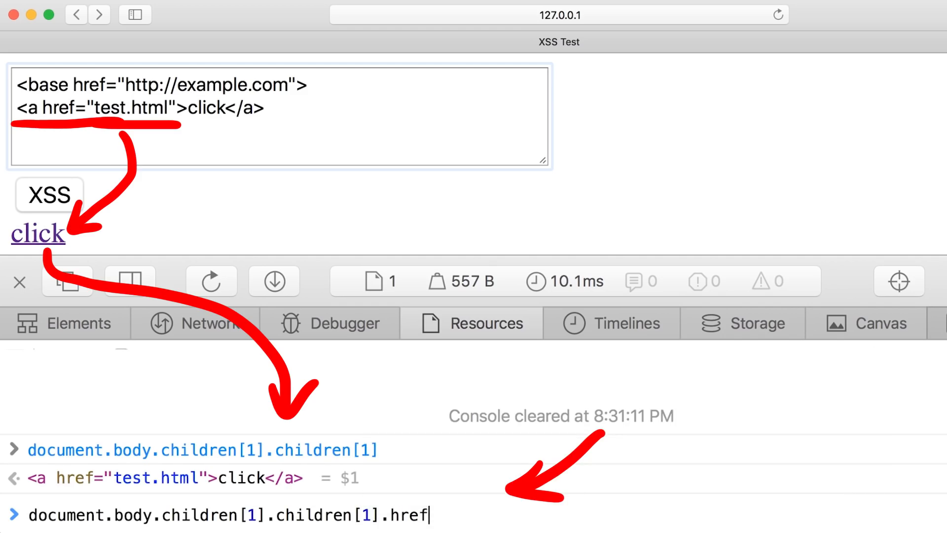
key("Return")
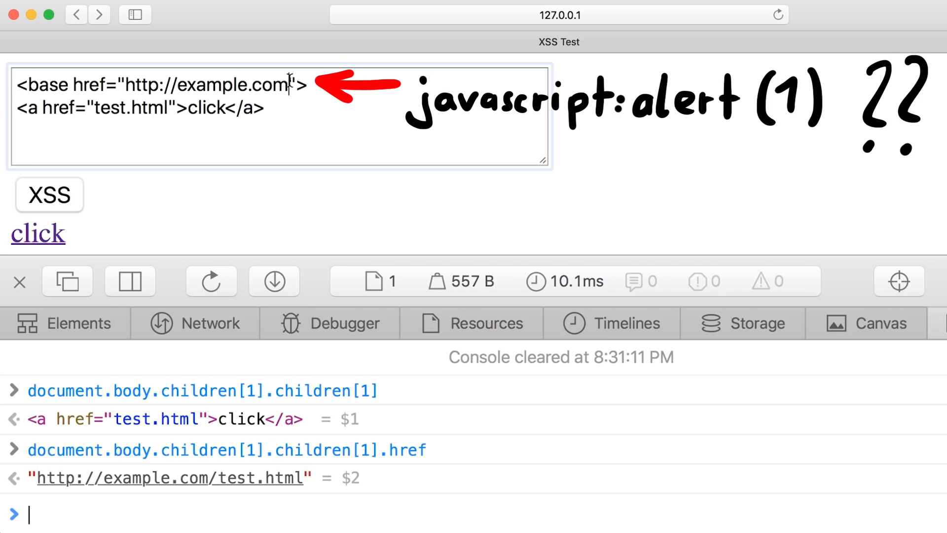
double_click(206, 85)
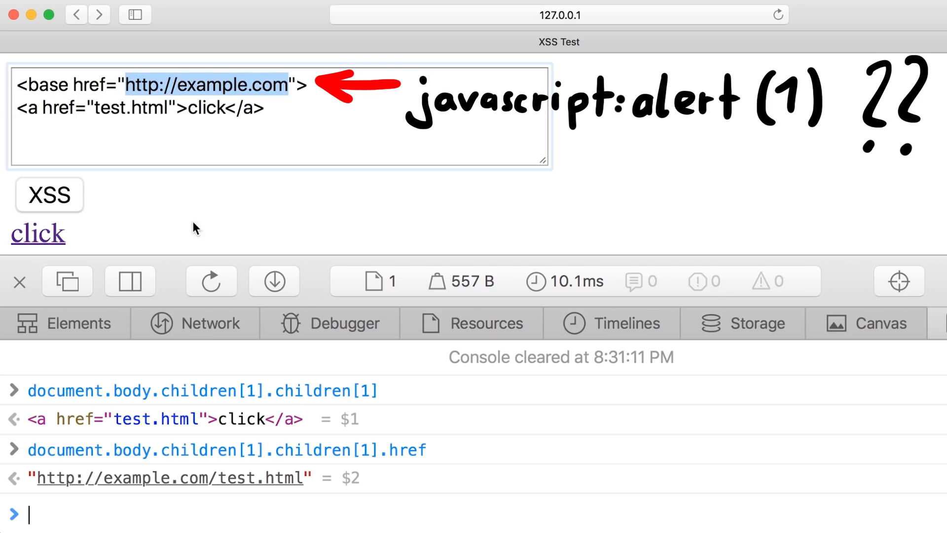
type("javascript:a")
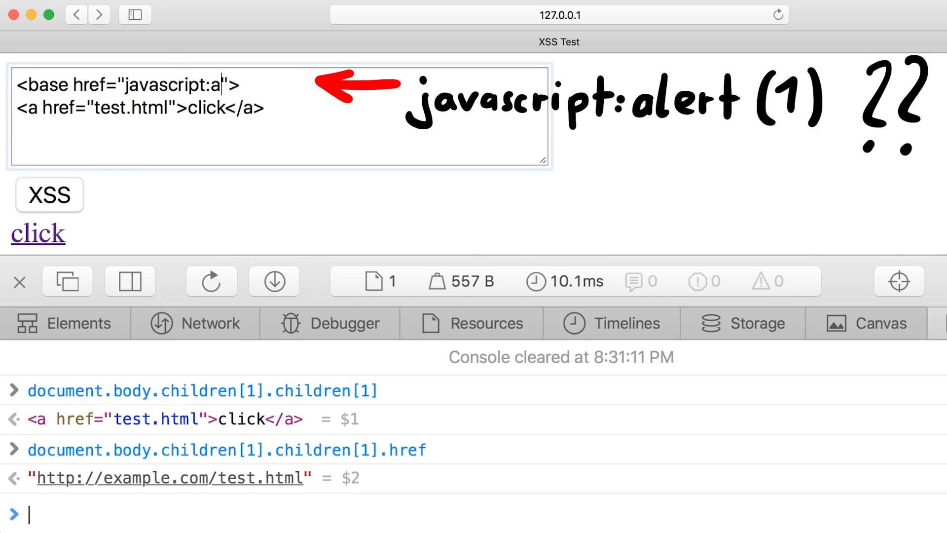
type("lert(1)")
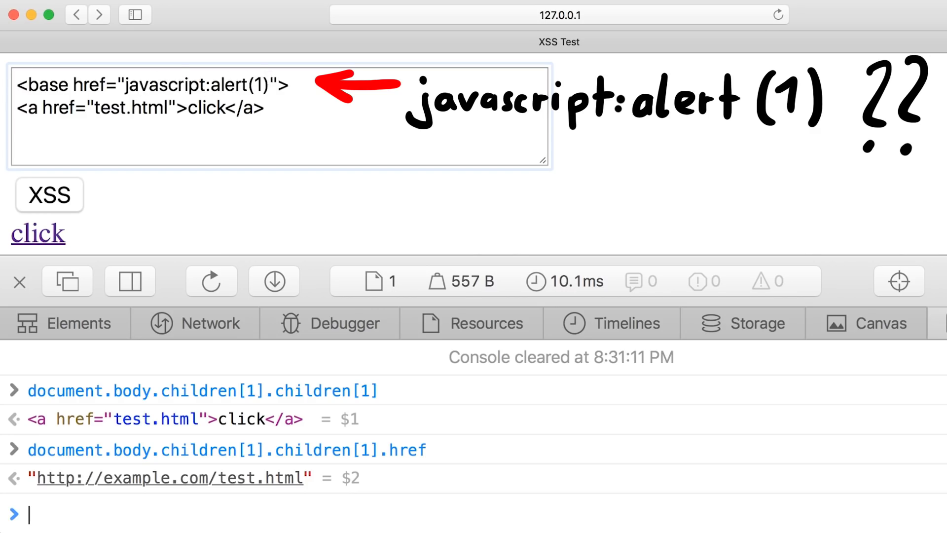
type("//")
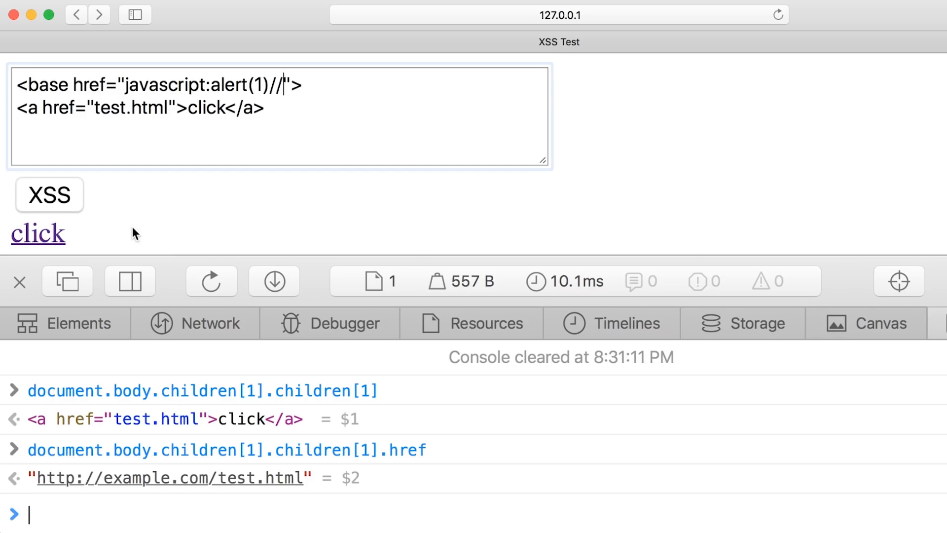
mouse_move(70, 217)
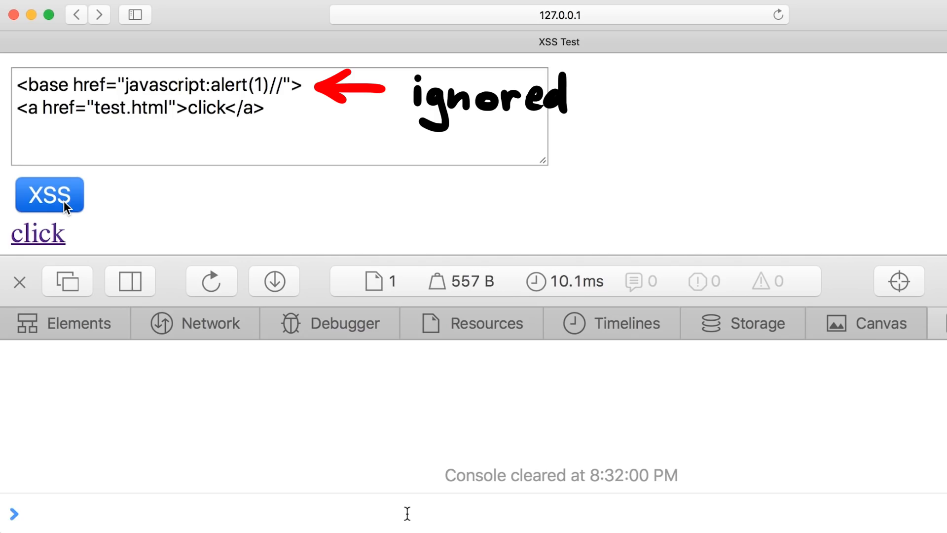
- Submit the javascript base payload, trigger alert(1) via the click link, and dismiss it
left_click(49, 195)
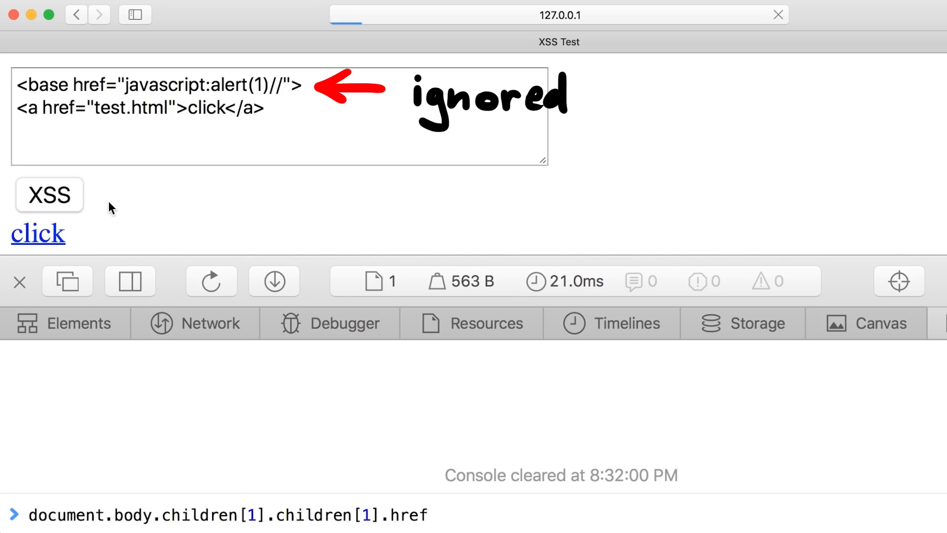
key("Return")
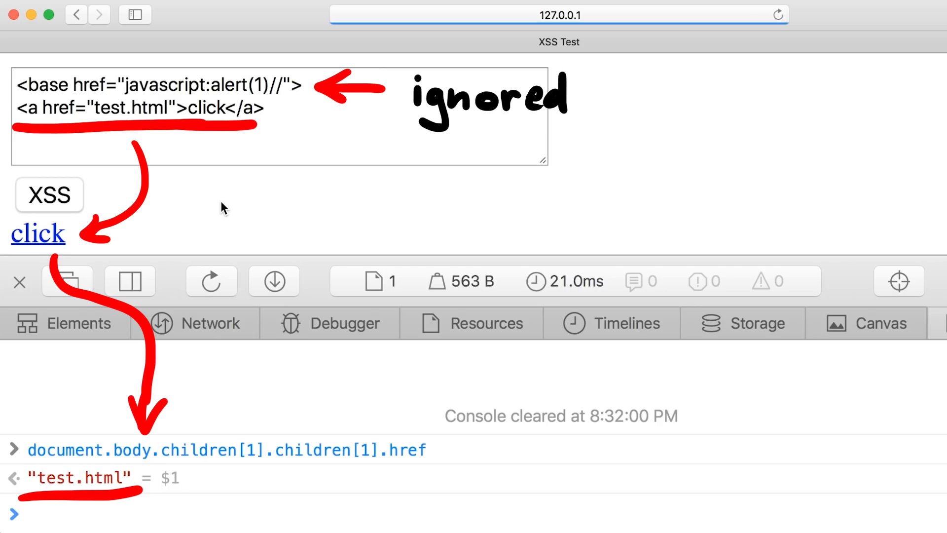
left_click(24, 514)
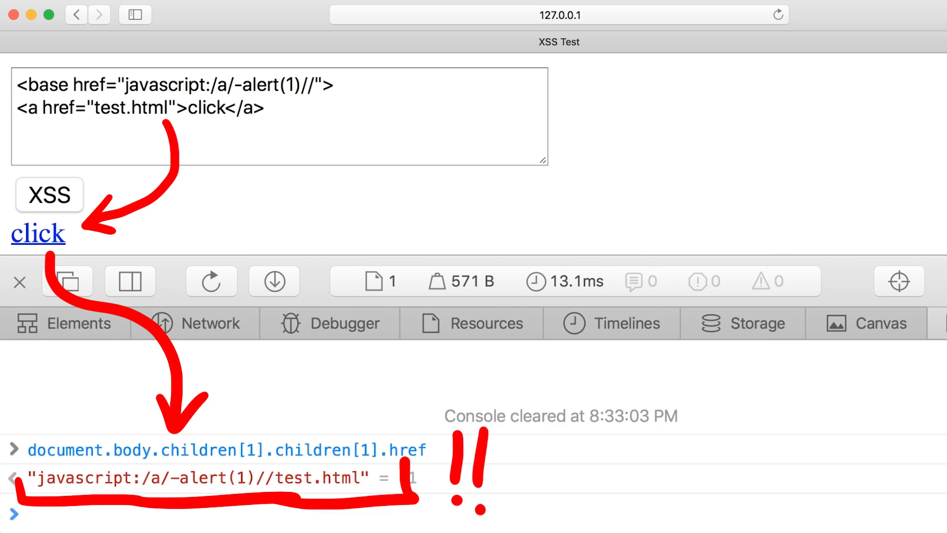
left_click(38, 232)
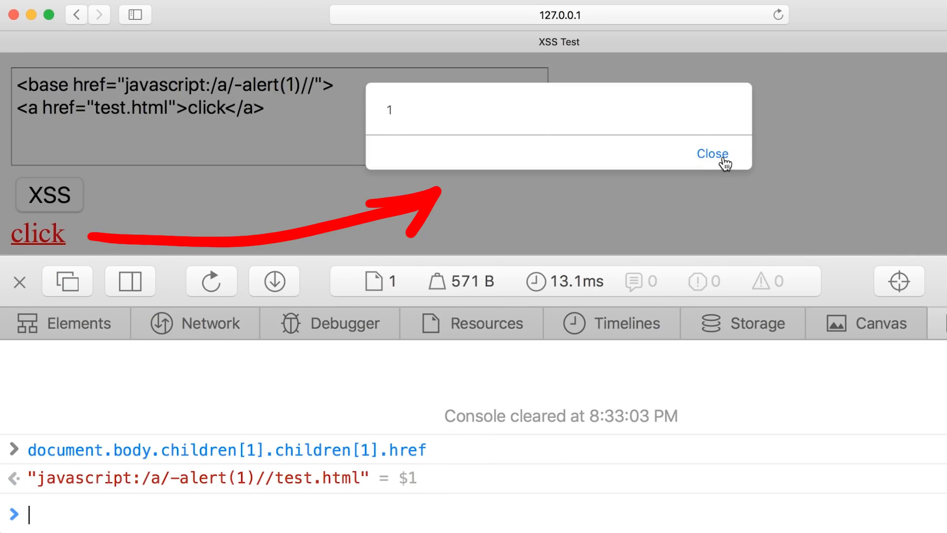
left_click(711, 154)
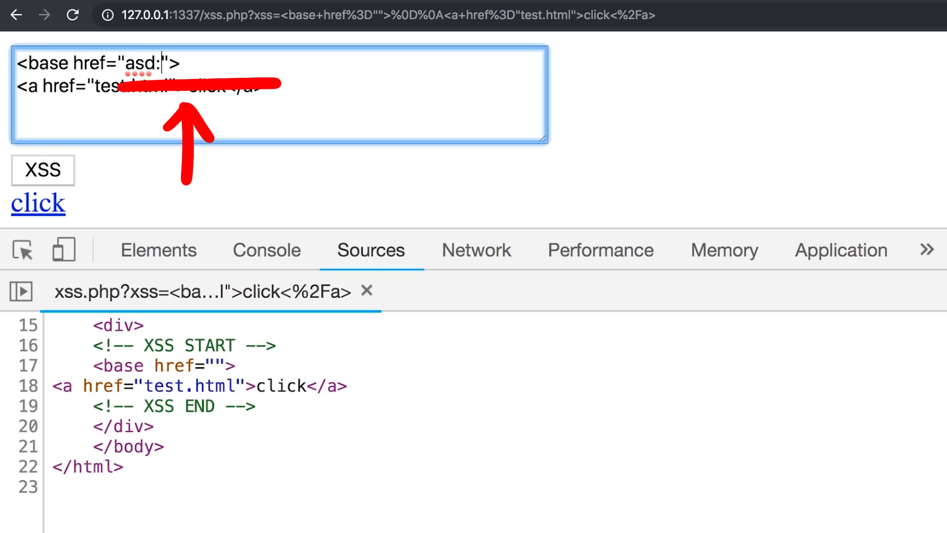
- Enter asd://liveoverflow.com as the base href and begin editing its scheme
type("//liveoverflo")
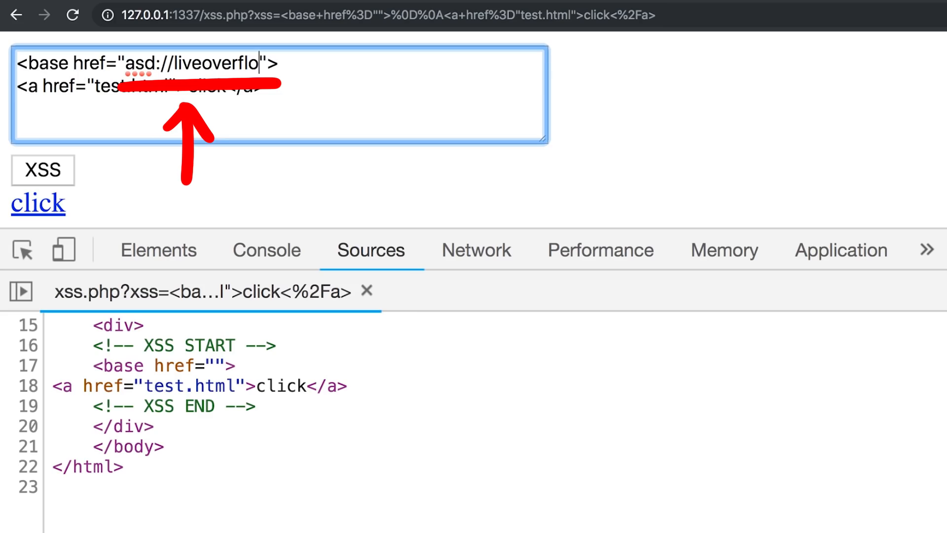
type("w.com")
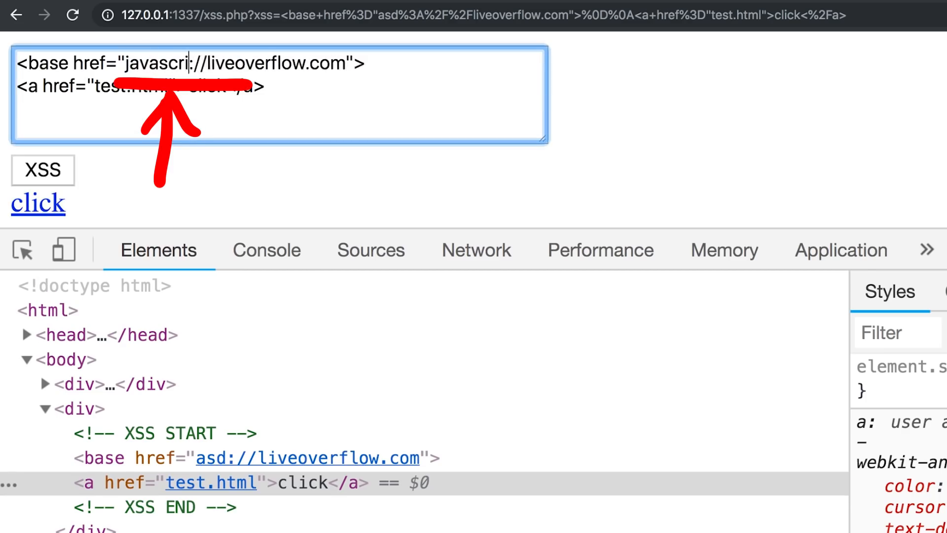
left_click(266, 250)
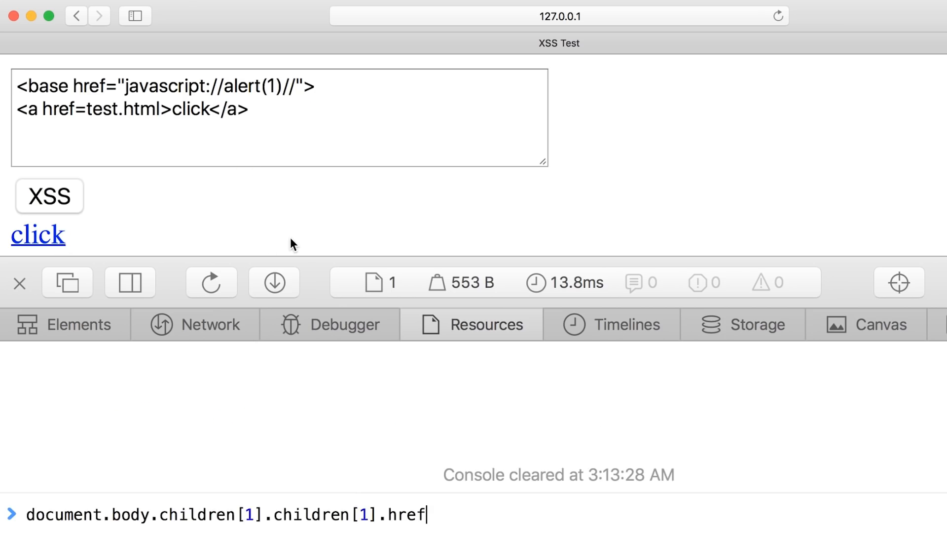
- Evaluate document.body.children[1].children[1].href in the Web Inspector console
key("Return")
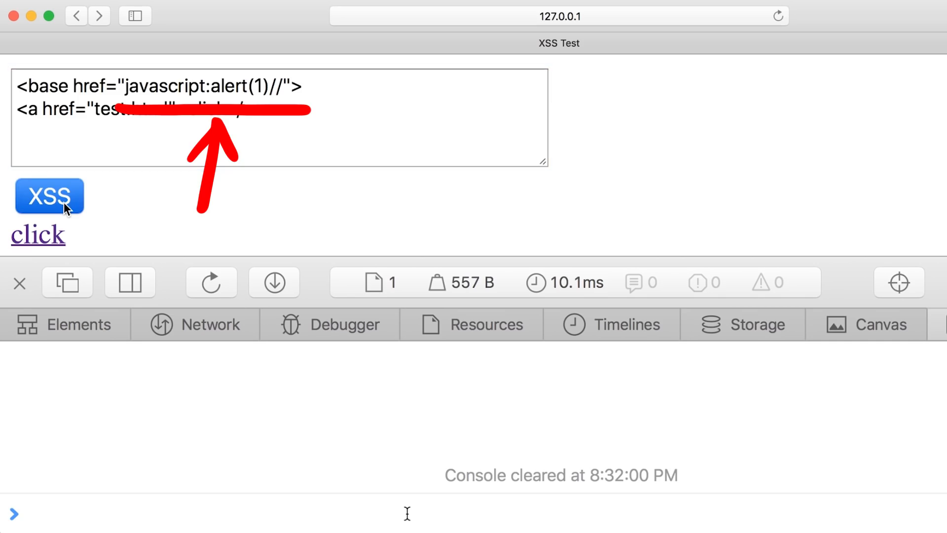
- Run document.body.children[1].children[1].href in the console to see the link's resolved address
type("document.body.children[1].children[1].href")
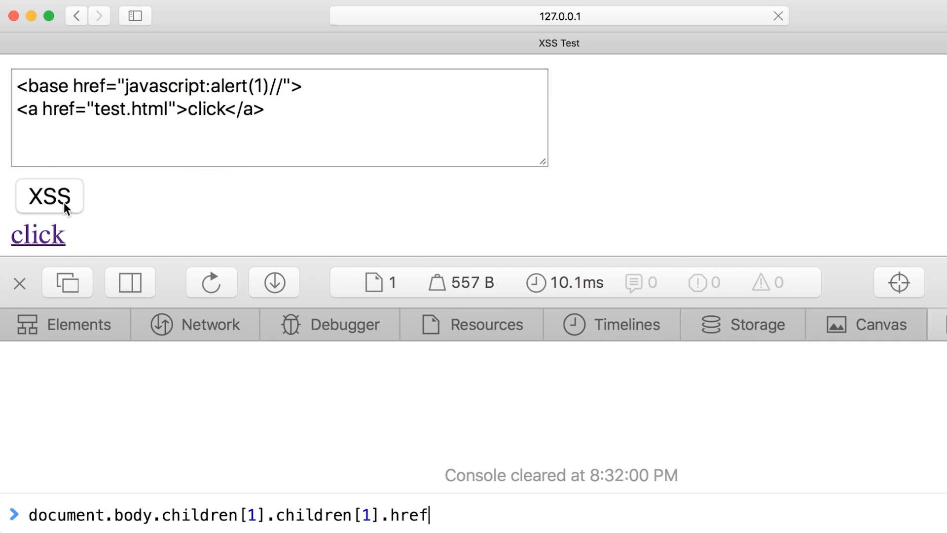
key("Return")
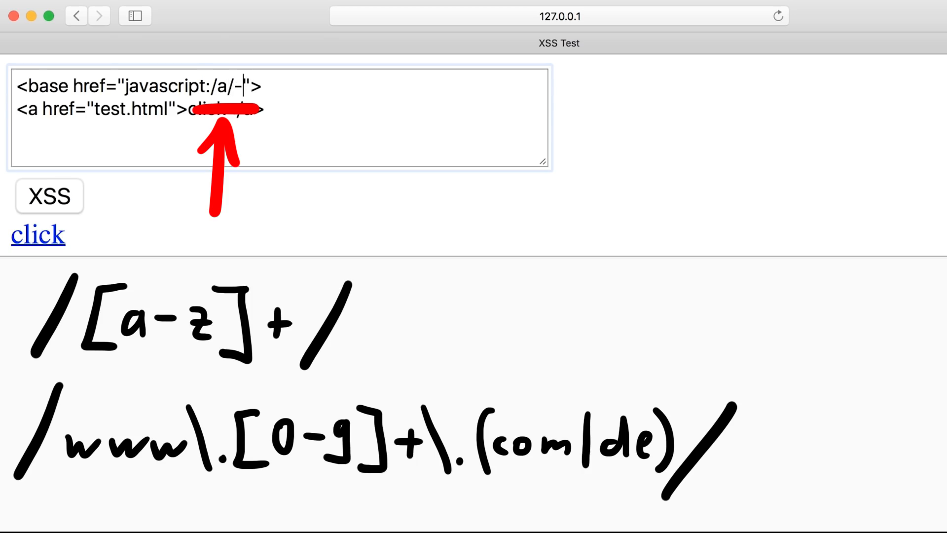
- Add alert(1) to the javascript:/a/- base, submit it, and click the link to pop alert 1
type("alert(1)")
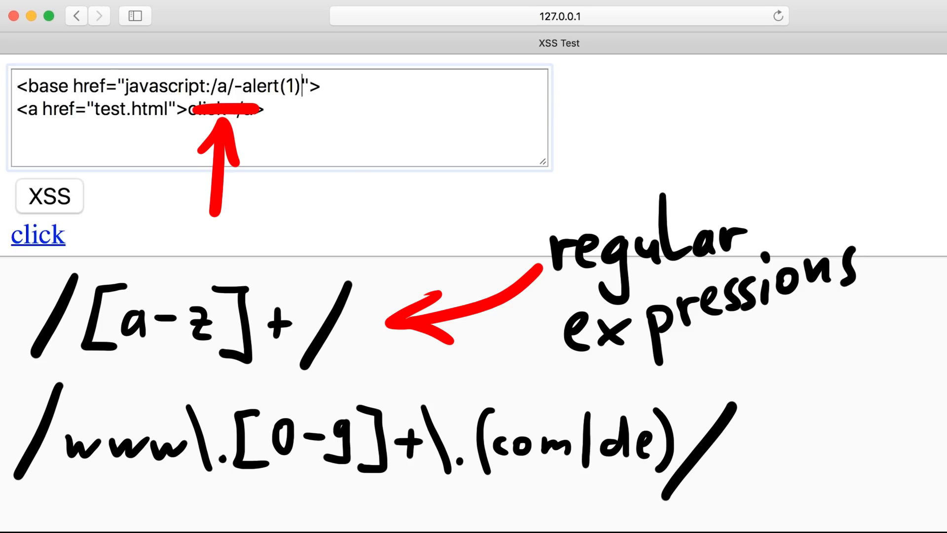
left_click(49, 196)
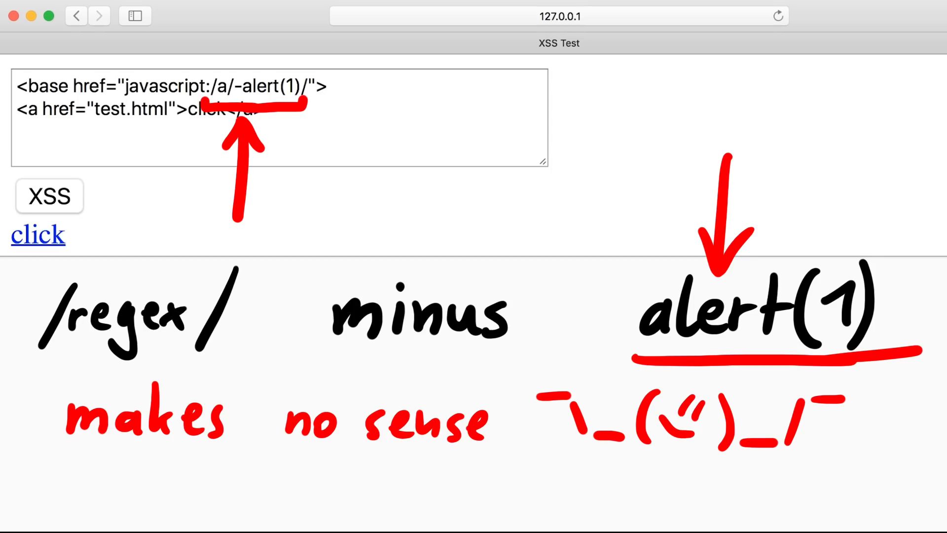
mouse_move(202, 255)
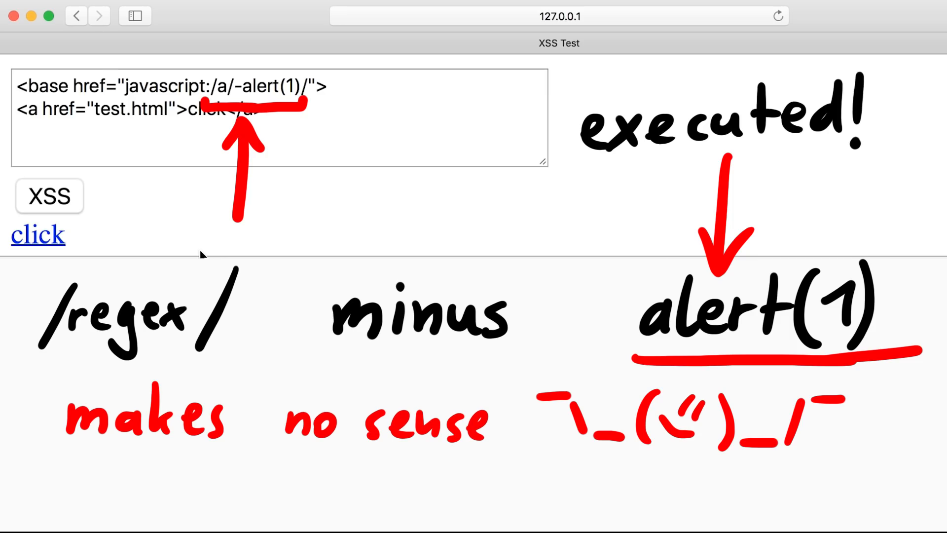
left_click(37, 235)
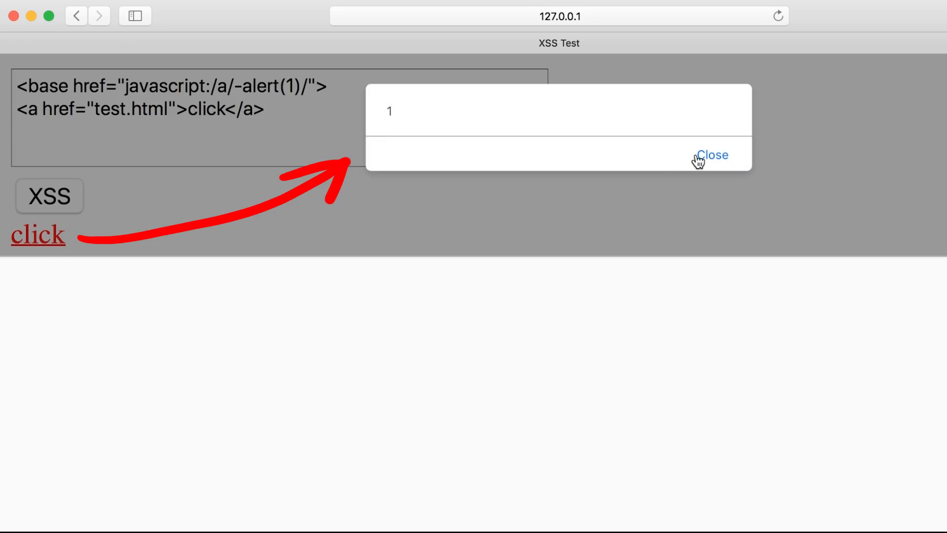
- Dismiss the alert, edit the base to javascript:/**/alert(1);x.x/, and click the link to test
left_click(712, 154)
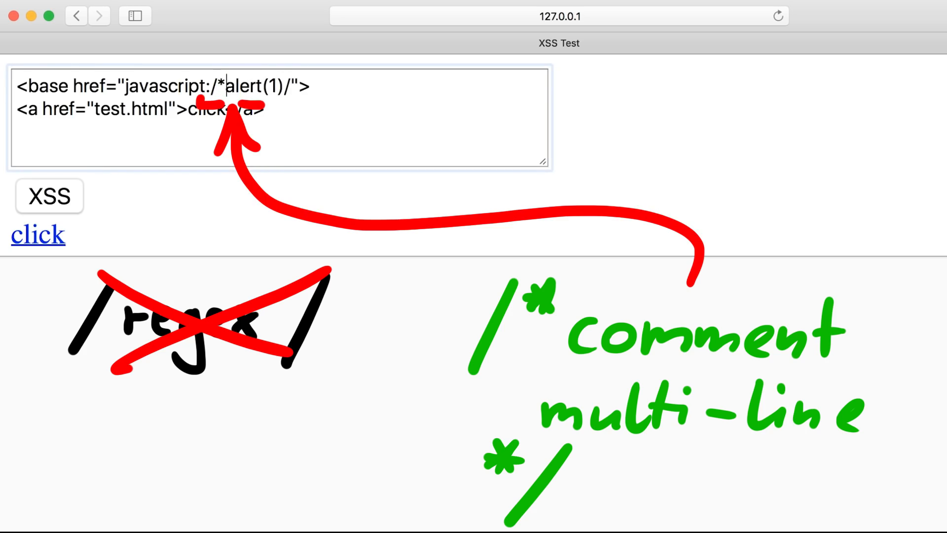
type("*/")
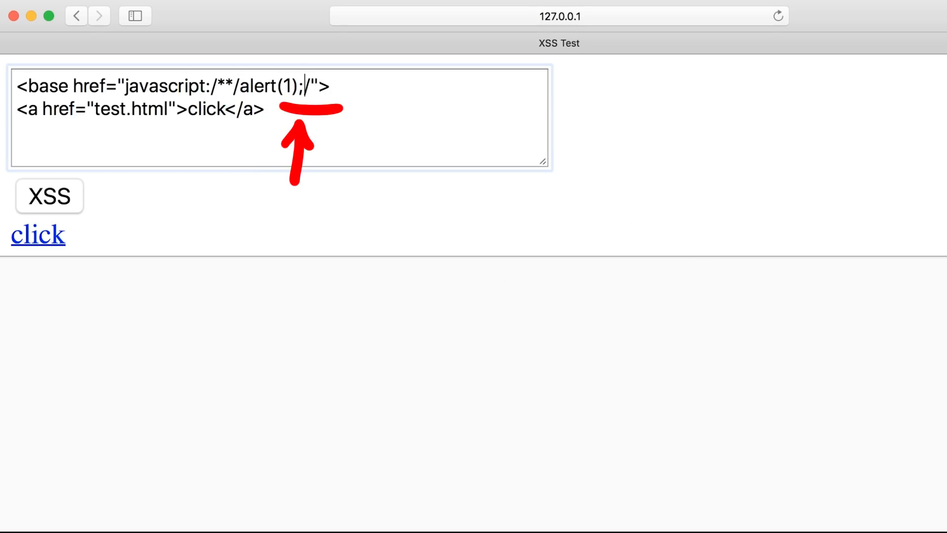
type("x.x")
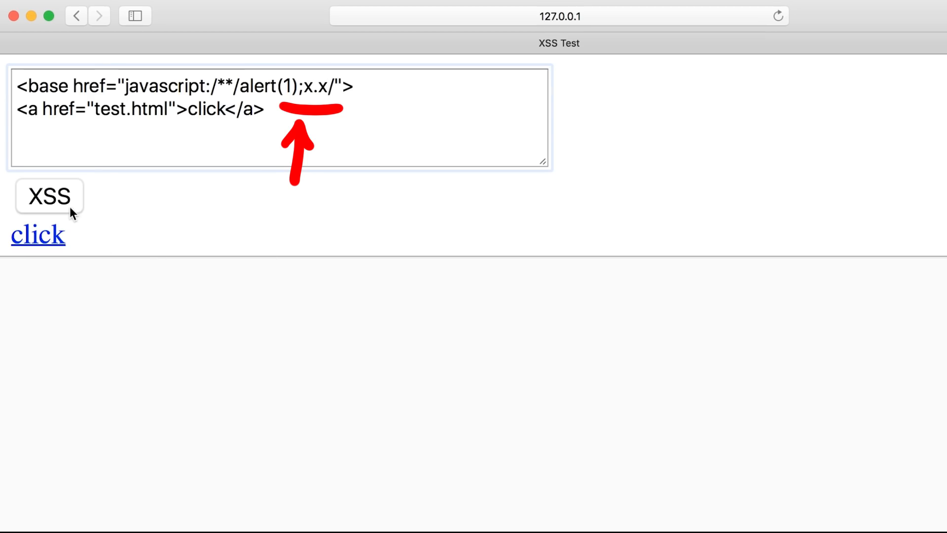
mouse_move(58, 246)
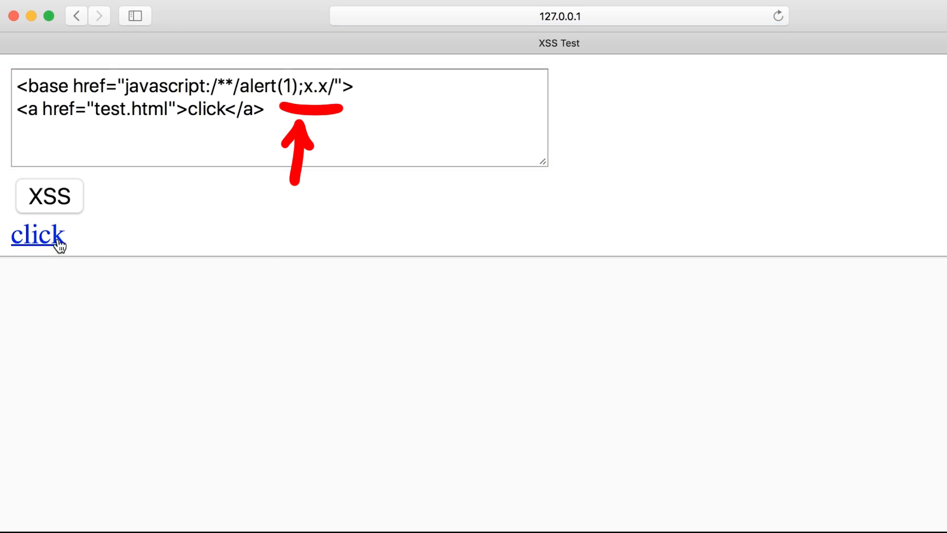
left_click(37, 234)
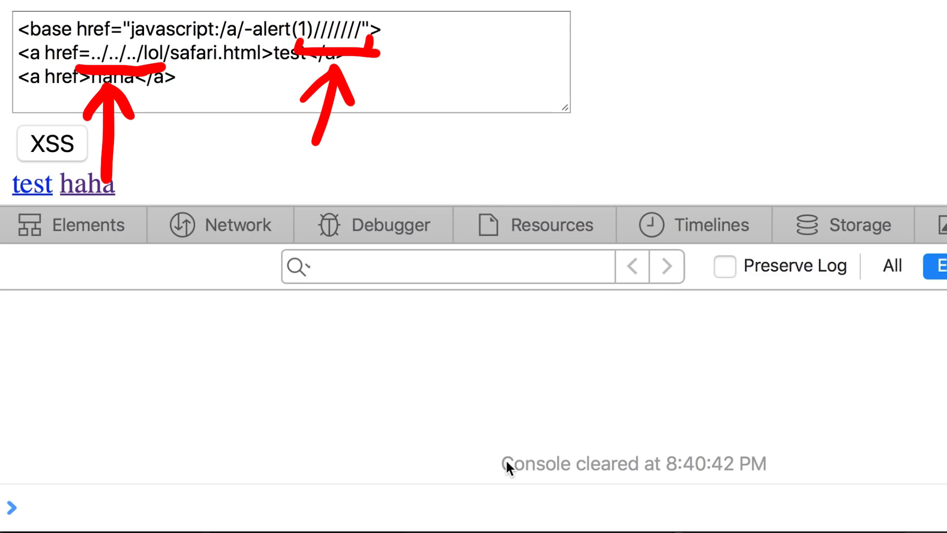
- Enter document.body.children[1].children[1].href in the console to check the test link's URL
type("document.body.children[1].children[1].href")
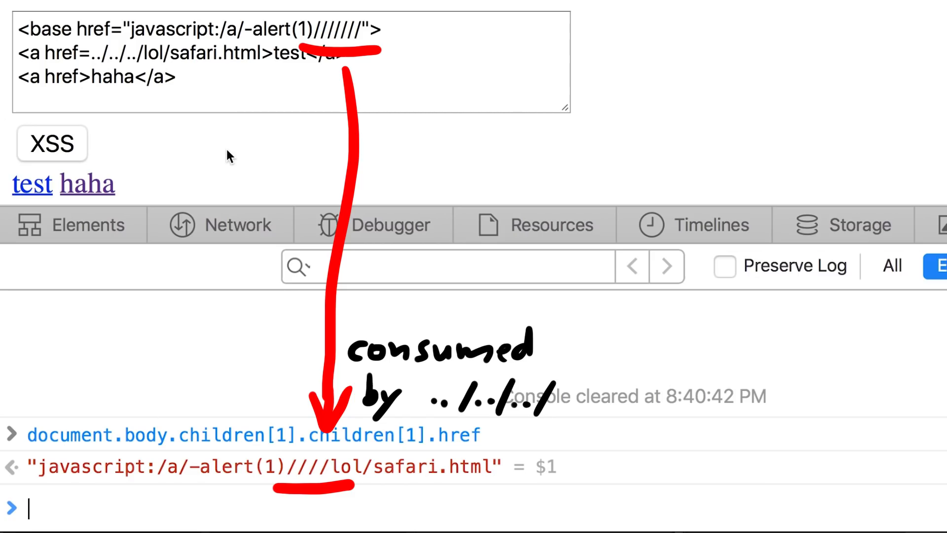
mouse_move(134, 124)
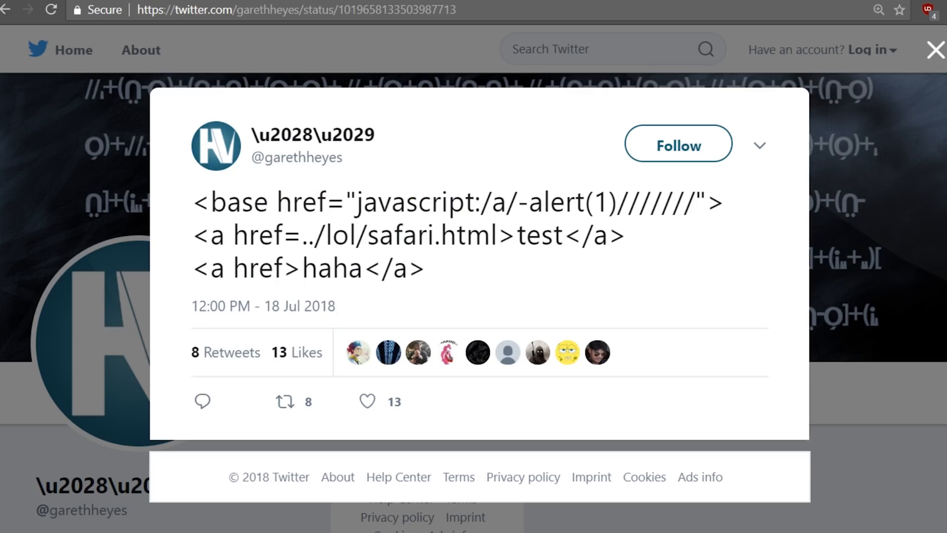
- Like the tweet sharing the base-href javascript XSS payload
left_click(367, 400)
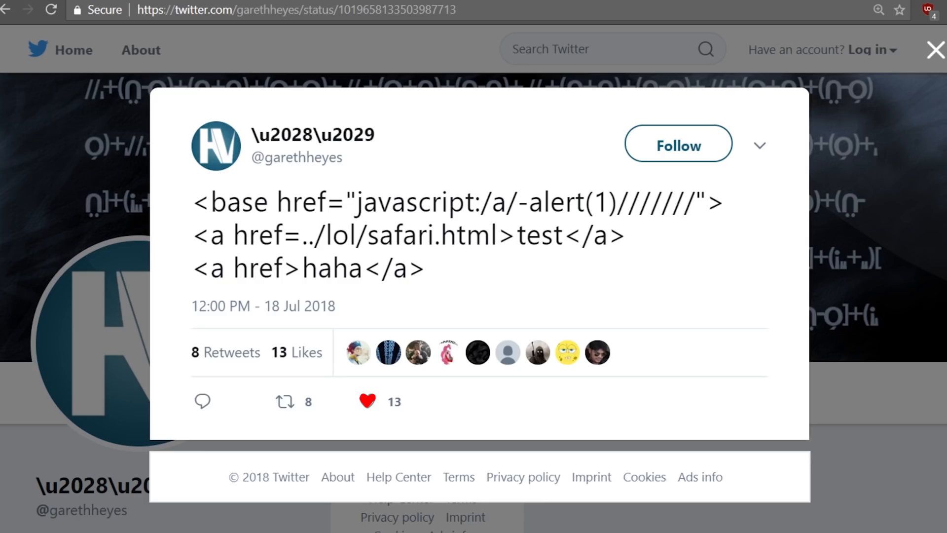